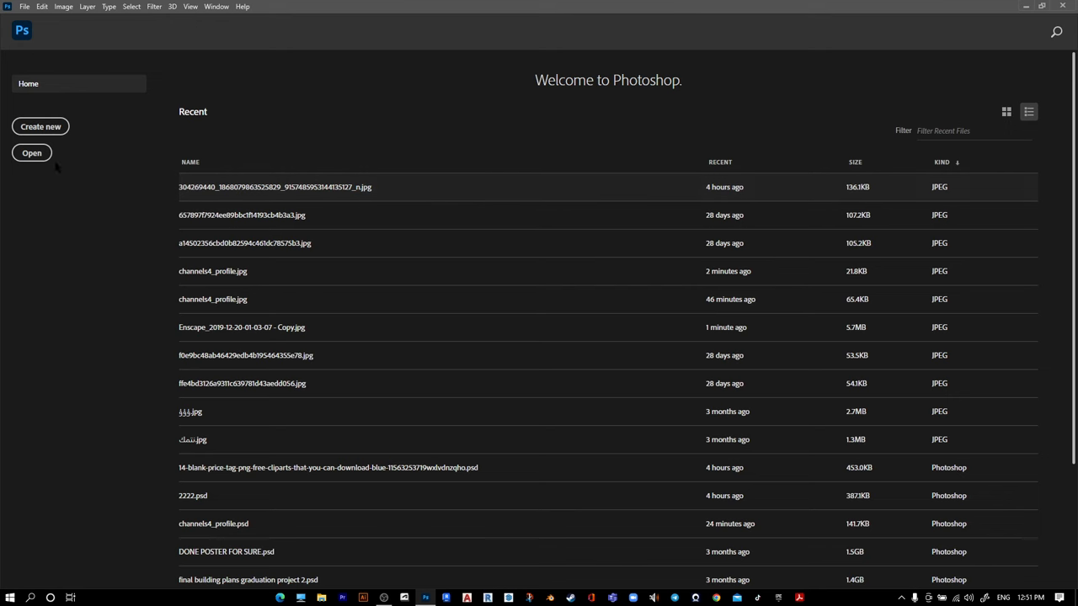
Open the MR.V The Architect logo JPEG from the Desktop
{"action": "left_click", "coordinate": [30, 152]}
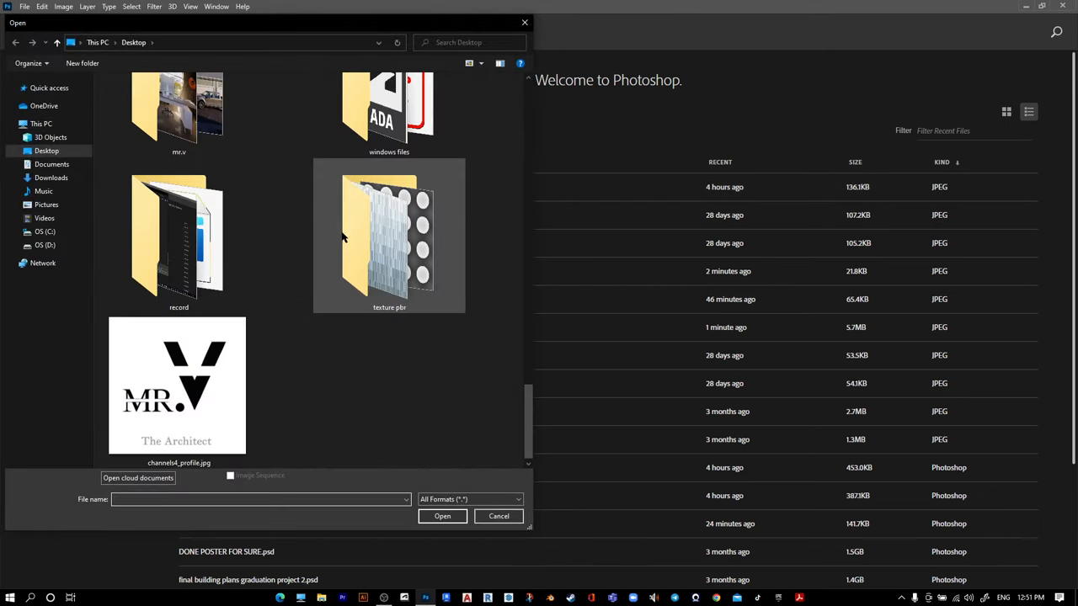
{"action": "left_click", "coordinate": [499, 515]}
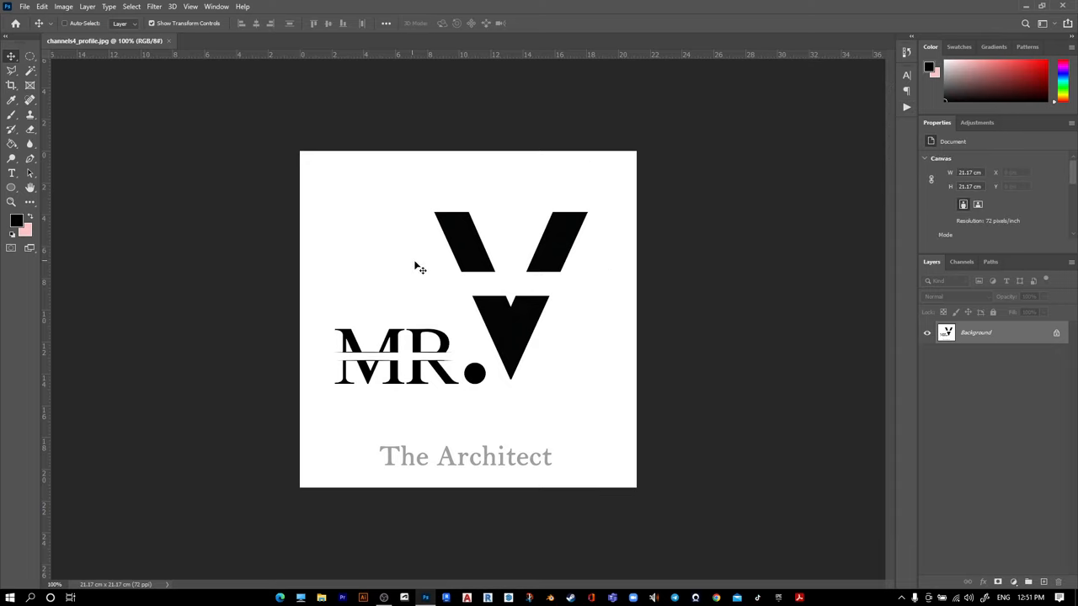
Save the logo as a Photoshop (*.PSD) file named 'logo' on the Desktop
{"action": "left_click", "coordinate": [24, 7]}
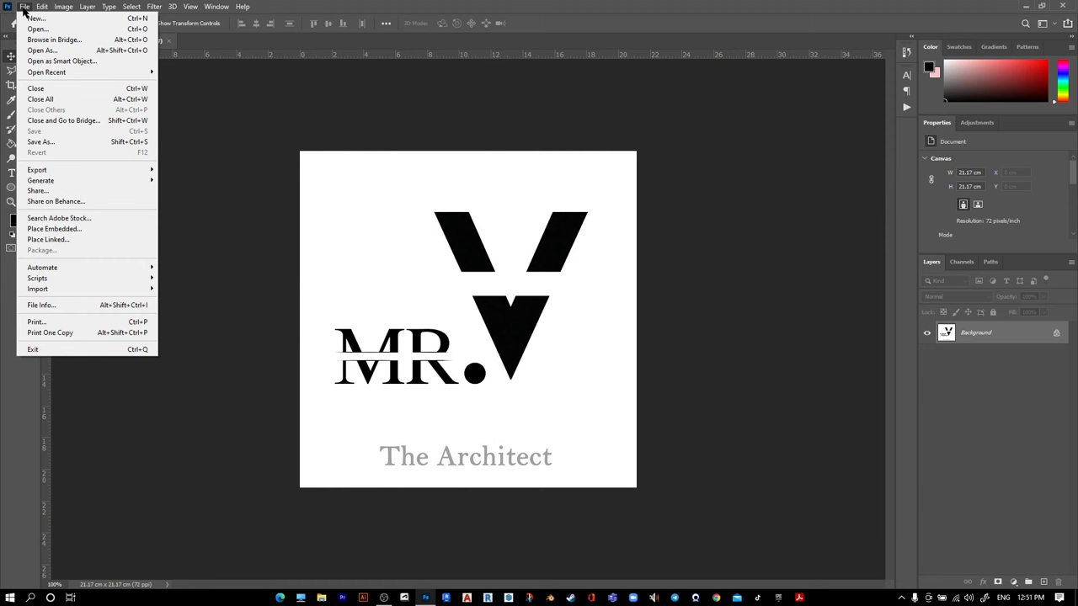
{"action": "left_click", "coordinate": [40, 141]}
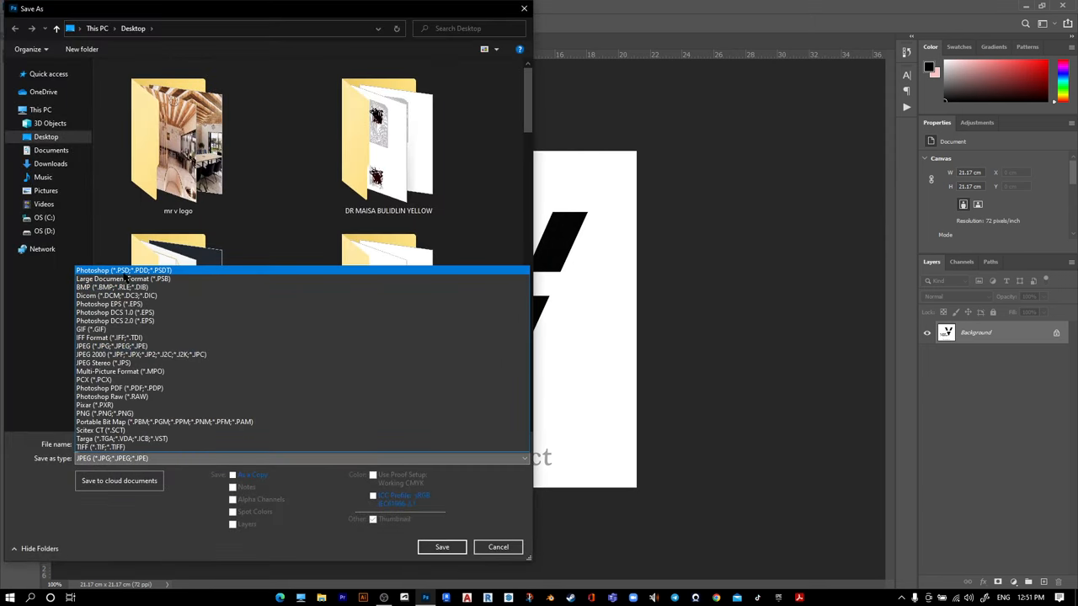
{"action": "left_click", "coordinate": [124, 269]}
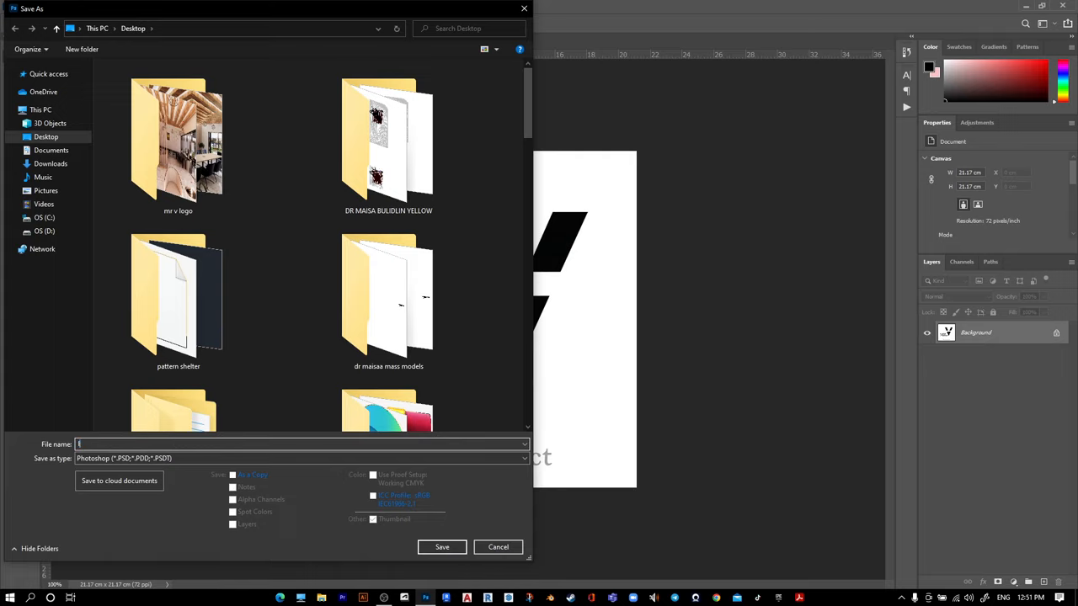
{"action": "type", "text": "logo"}
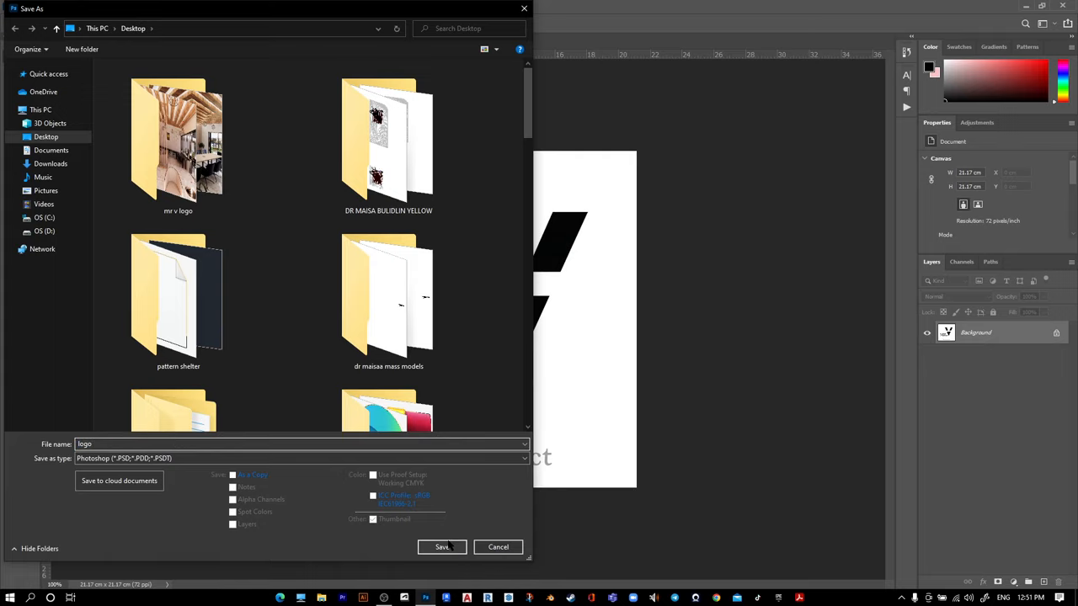
{"action": "left_click", "coordinate": [441, 546]}
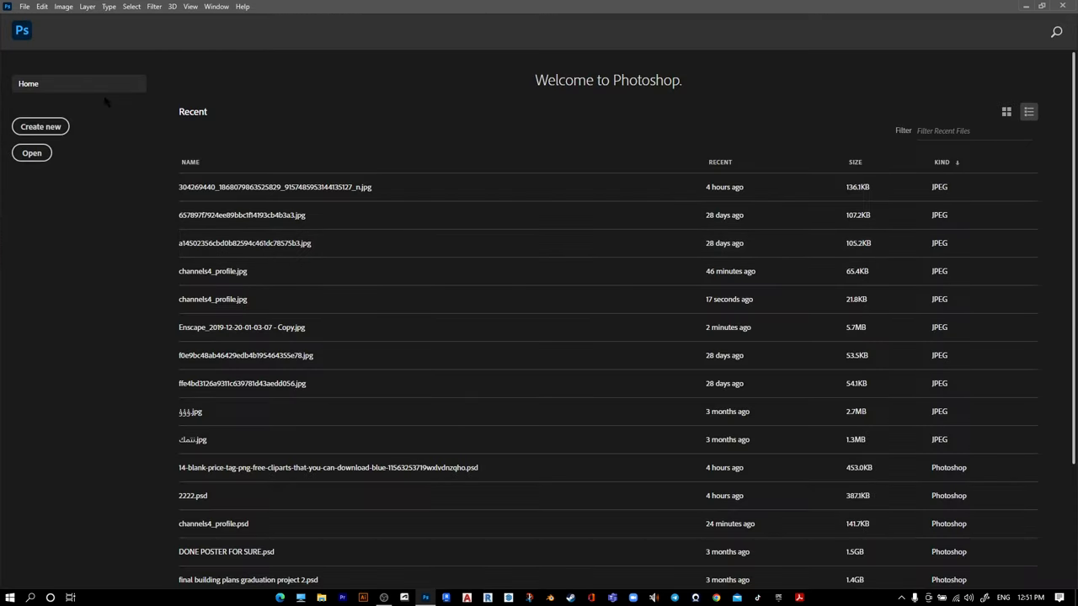
Open a building render JPEG from the mr.v logo folder and show the Actions list
{"action": "left_click", "coordinate": [30, 152]}
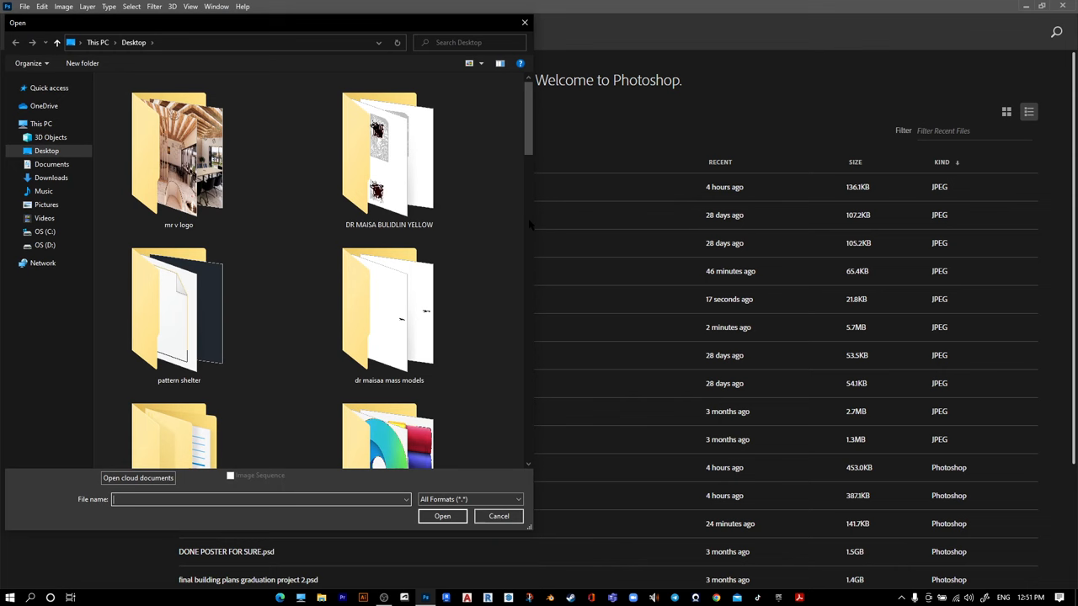
{"action": "double_click", "coordinate": [179, 155]}
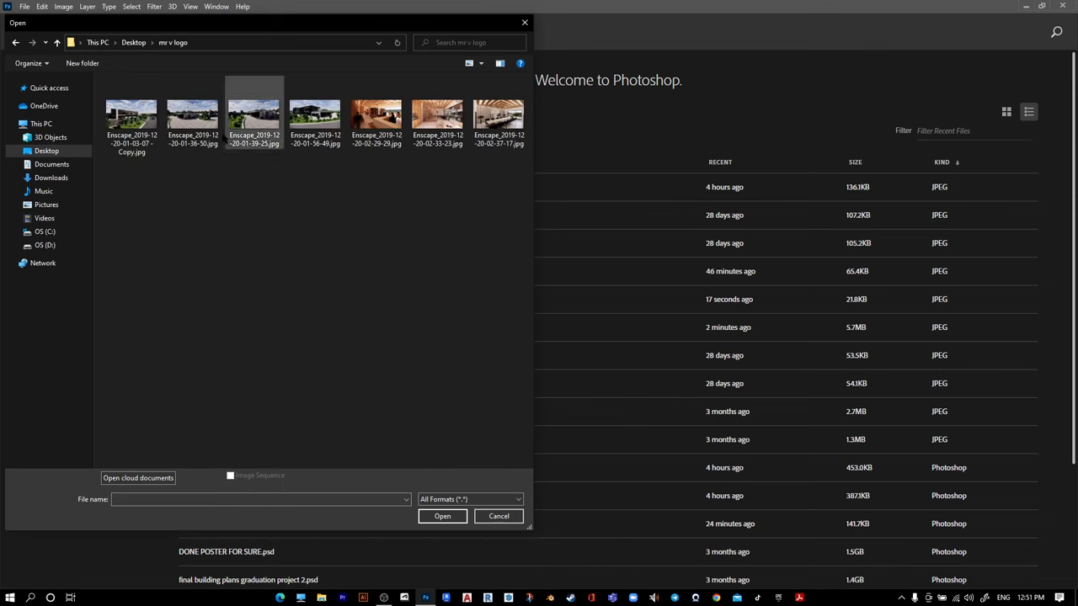
{"action": "left_click", "coordinate": [499, 515]}
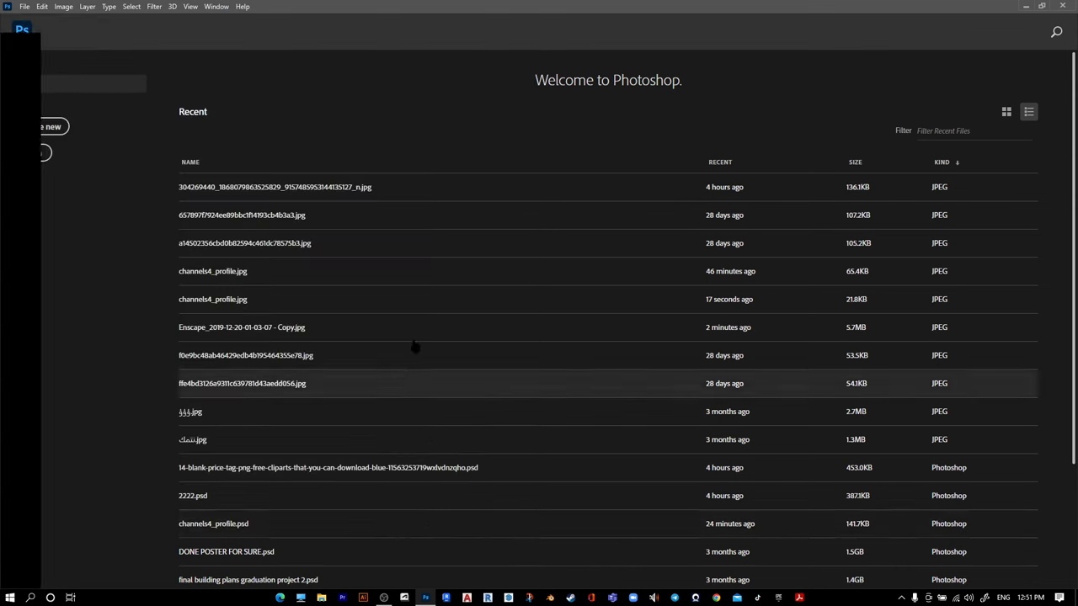
{"action": "double_click", "coordinate": [242, 326]}
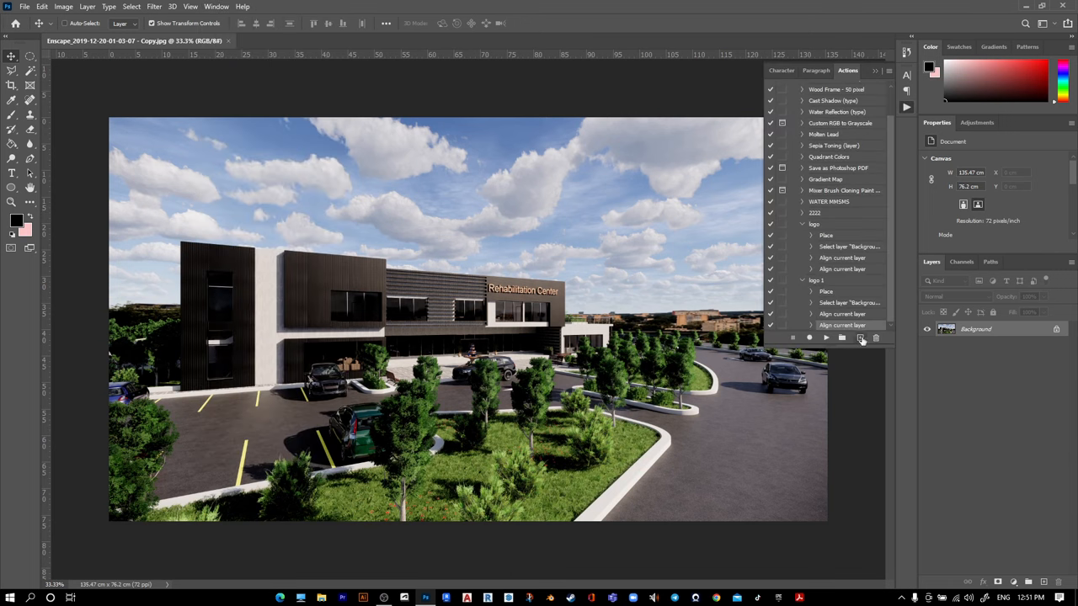
Create a new action named 'logo 11' in Default Actions and start recording
{"action": "left_click", "coordinate": [859, 337]}
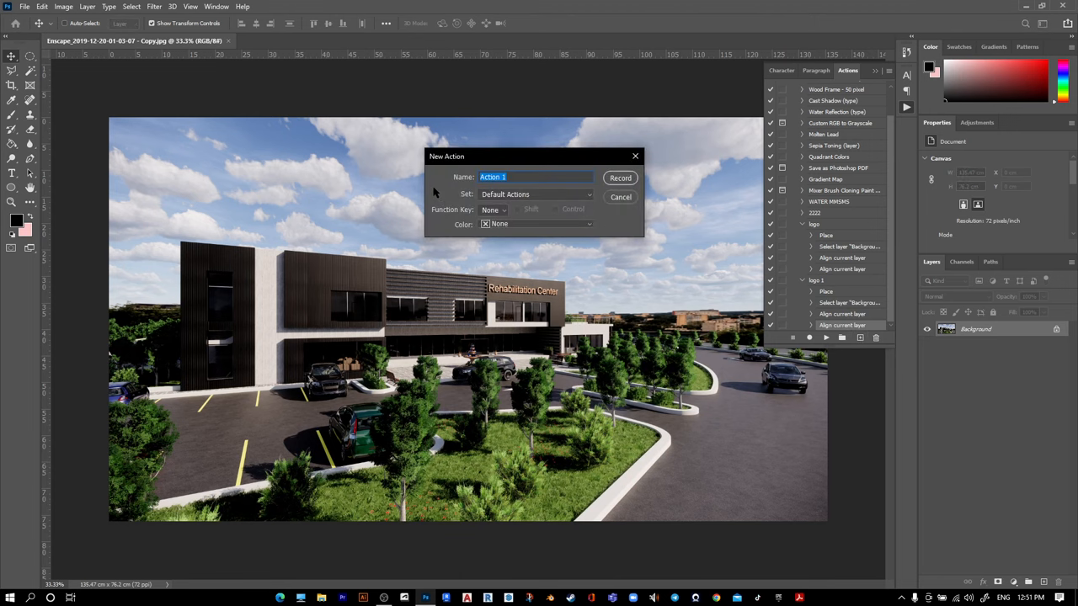
{"action": "type", "text": "logo"}
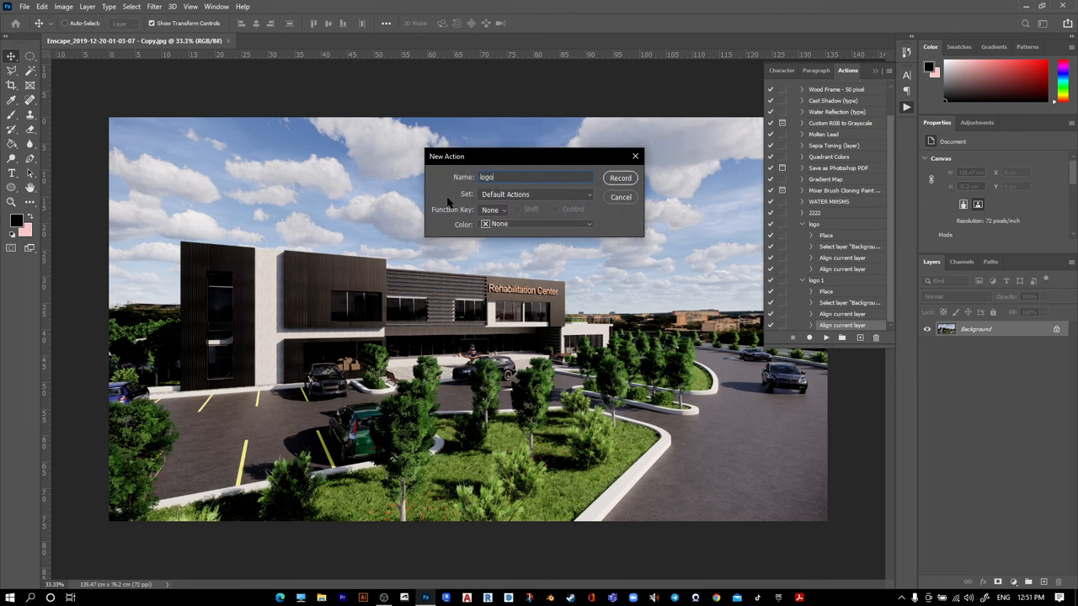
{"action": "type", "text": "11"}
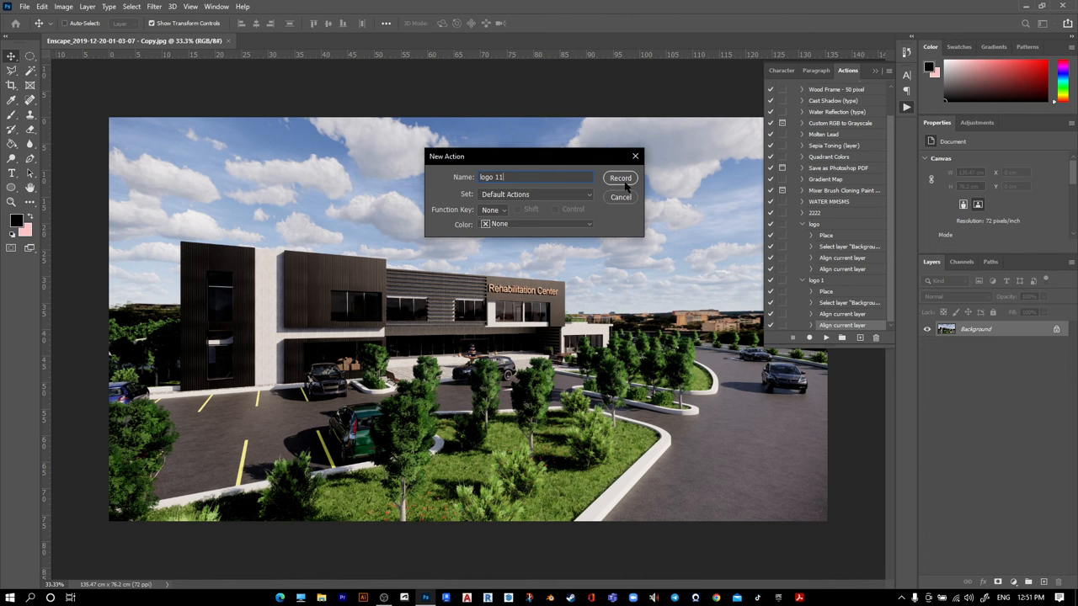
{"action": "left_click", "coordinate": [619, 179]}
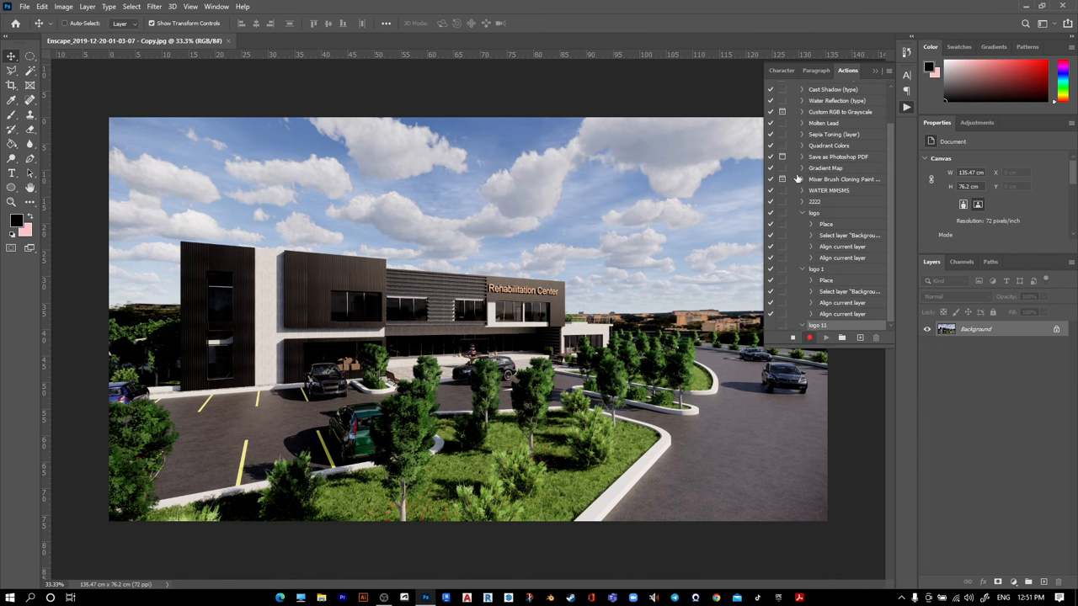
Place logo.psd as an embedded layer and drag it into the render's top-left corner
{"action": "left_click", "coordinate": [24, 7]}
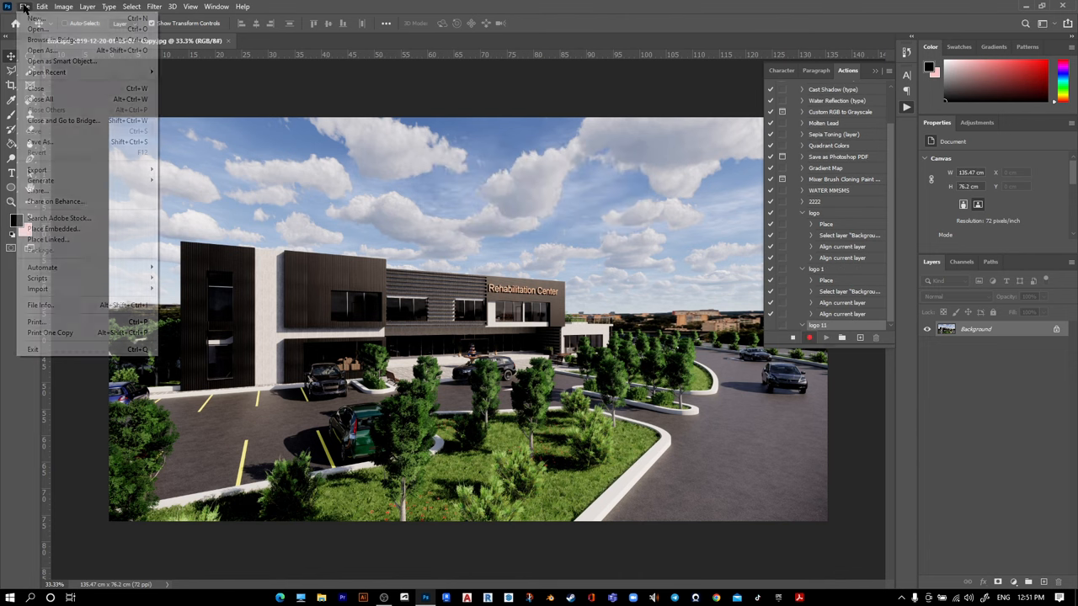
{"action": "mouse_move", "coordinate": [53, 229]}
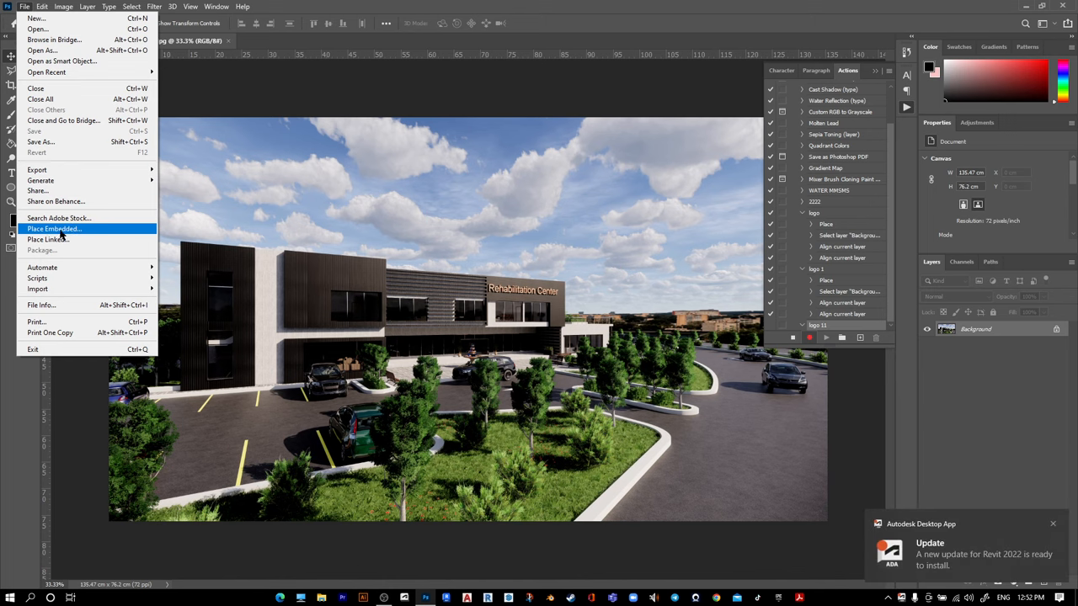
{"action": "left_click", "coordinate": [54, 229]}
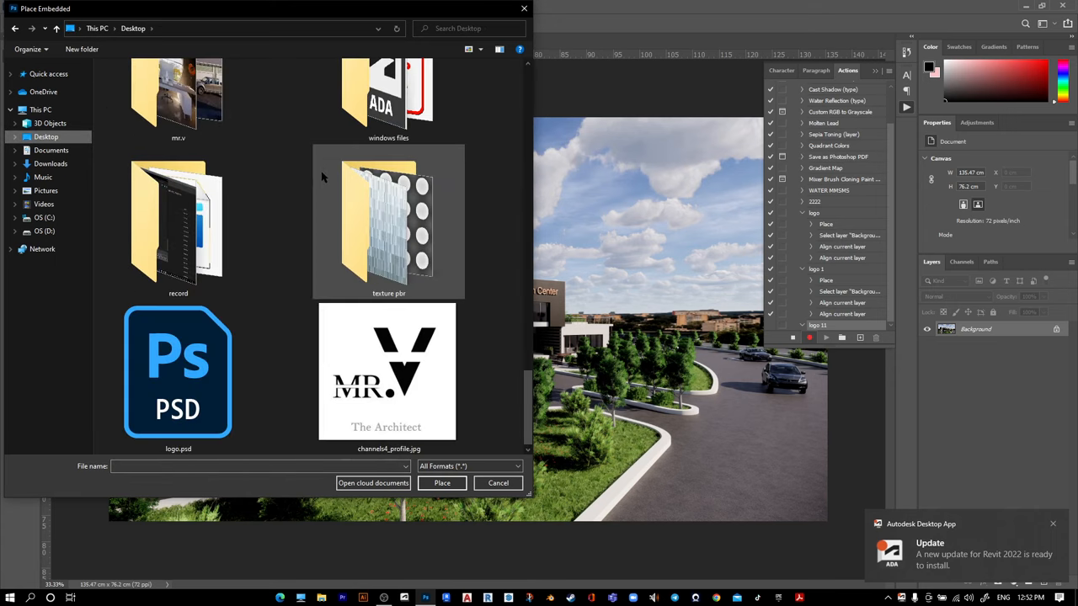
{"action": "left_click", "coordinate": [178, 373]}
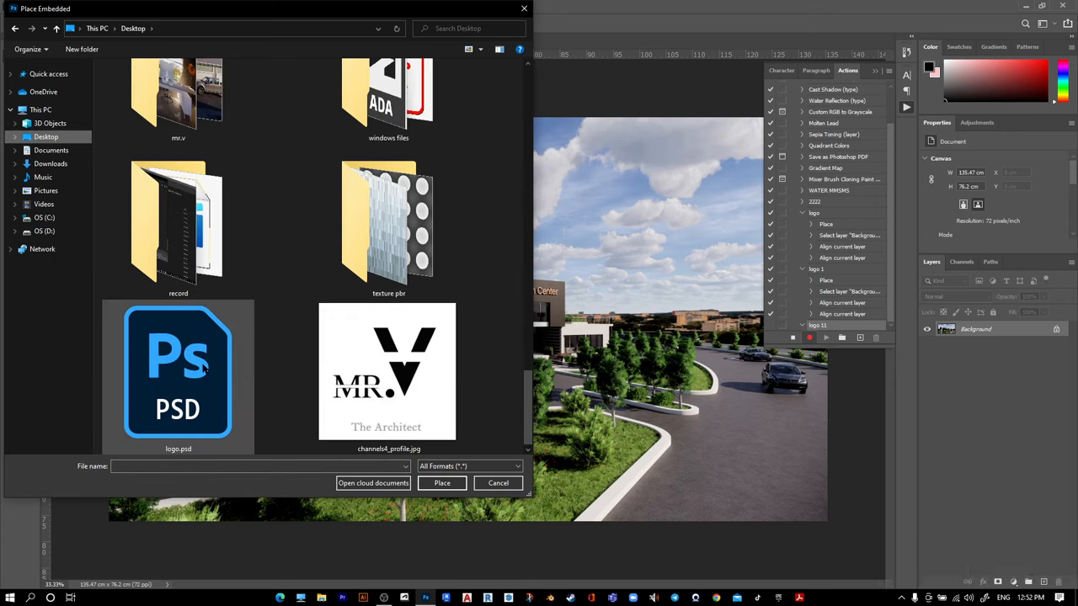
{"action": "left_click", "coordinate": [178, 370]}
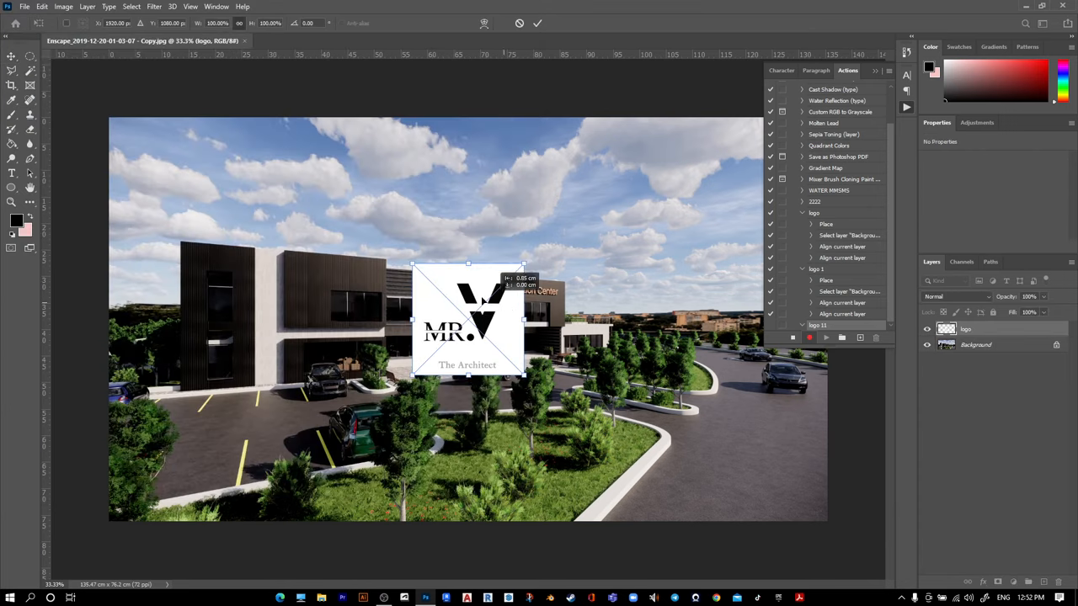
{"action": "left_click_drag", "start_coordinate": [468, 324], "coordinate": [168, 176]}
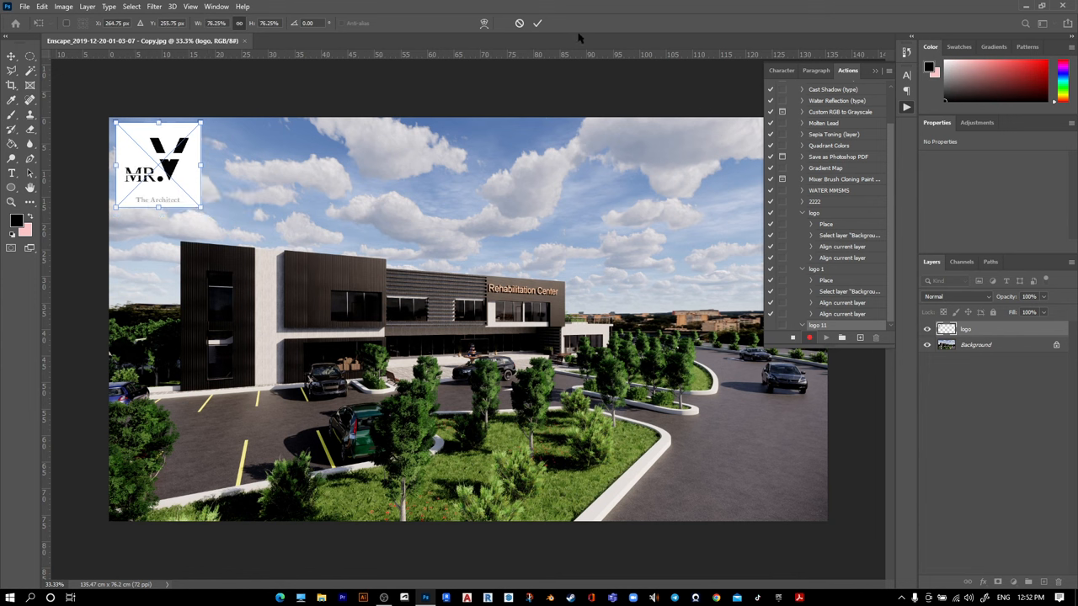
Commit the logo position, align the layers, stop recording, and close the render
{"action": "left_click", "coordinate": [537, 23]}
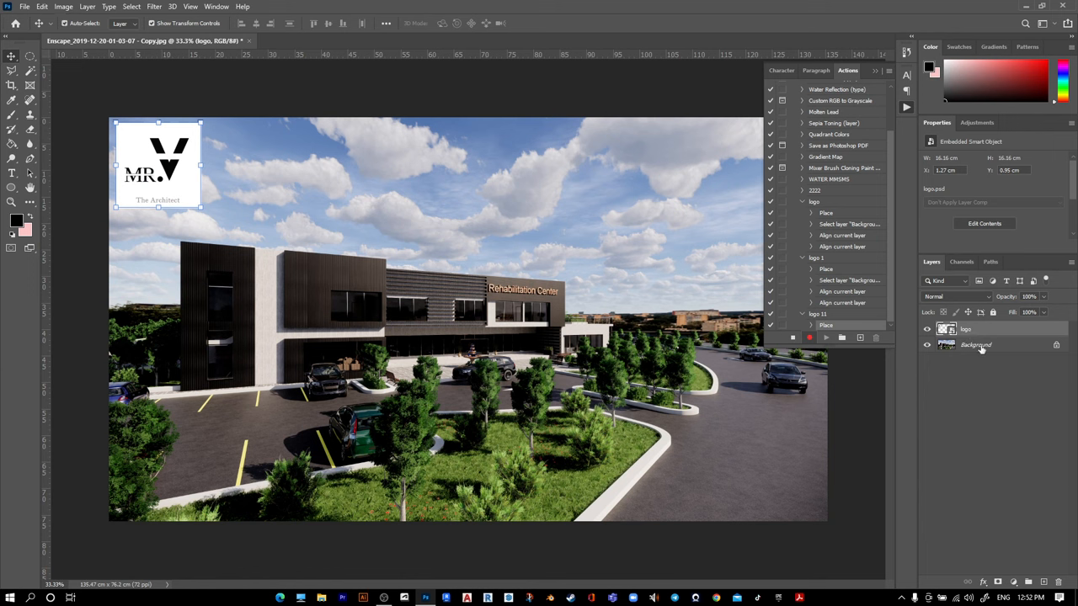
{"action": "left_click", "coordinate": [976, 344]}
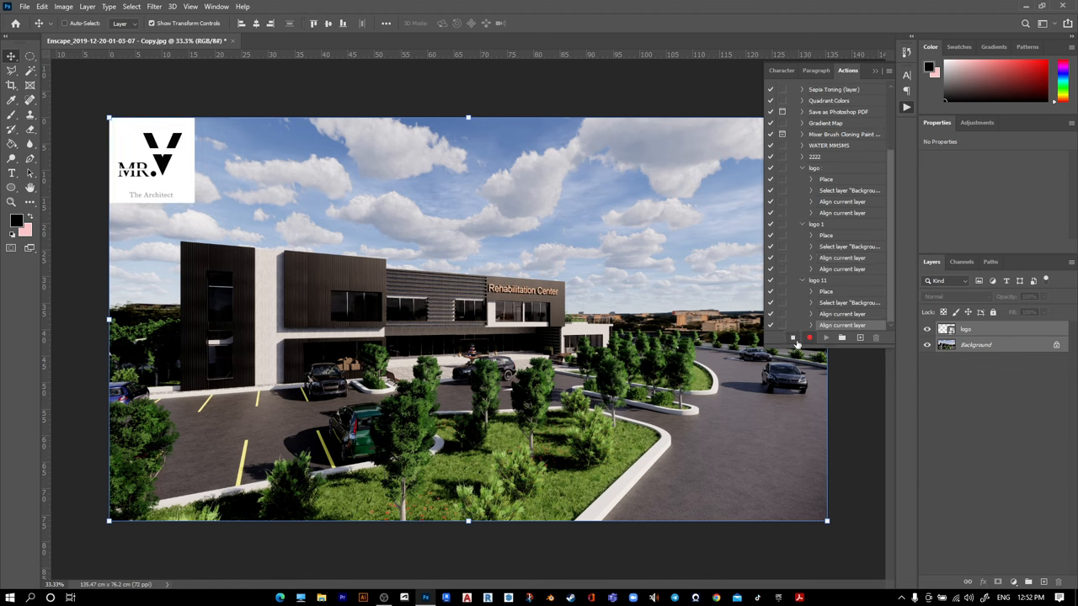
{"action": "left_click", "coordinate": [792, 336]}
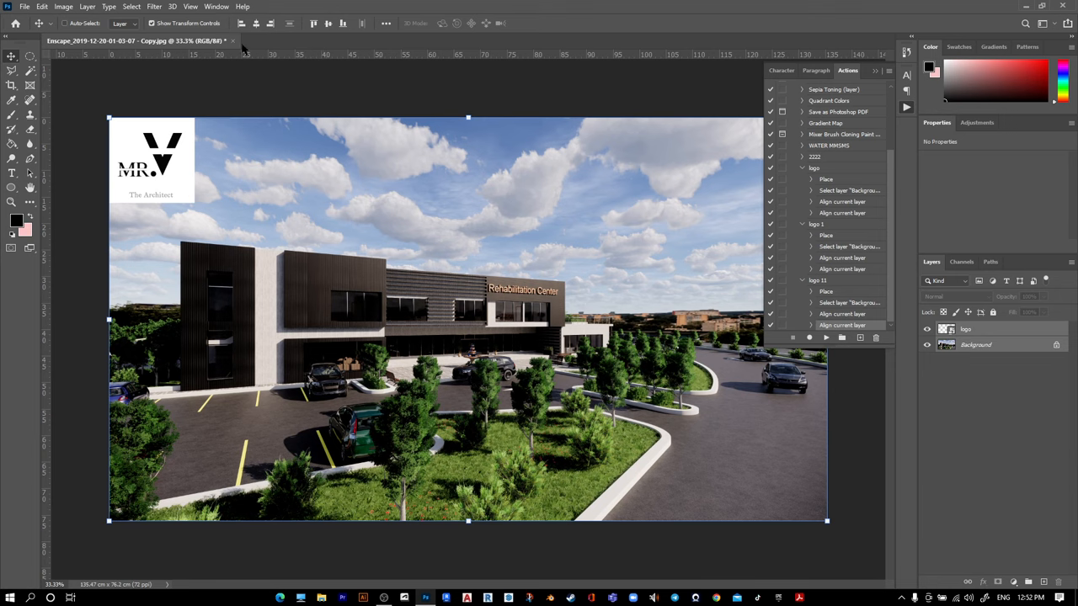
{"action": "left_click", "coordinate": [232, 40]}
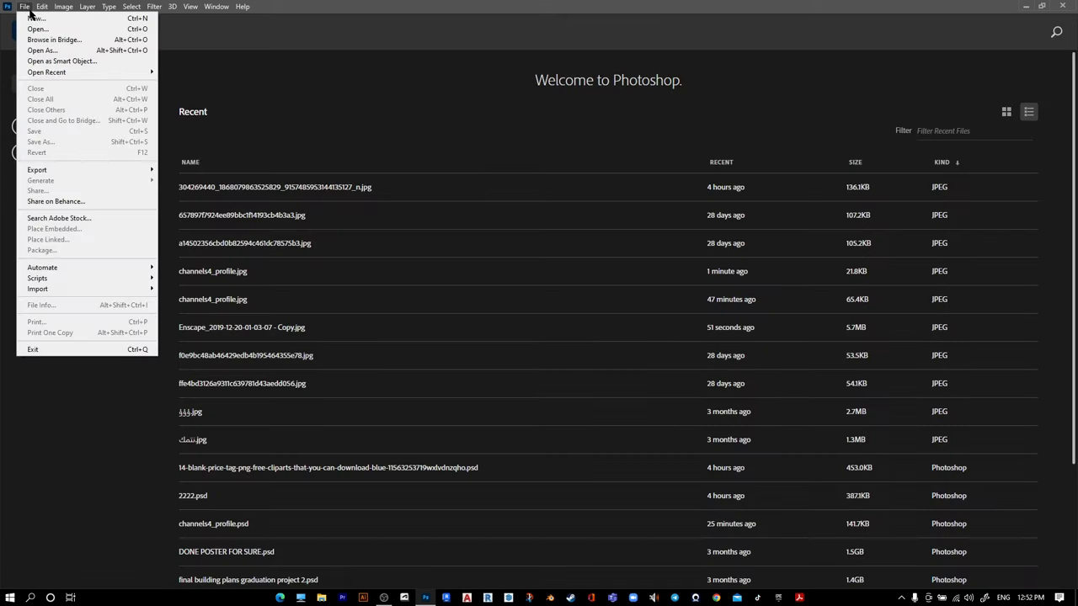
Launch the Image Processor script with the mr v logo Desktop folder as source
{"action": "left_click", "coordinate": [37, 278]}
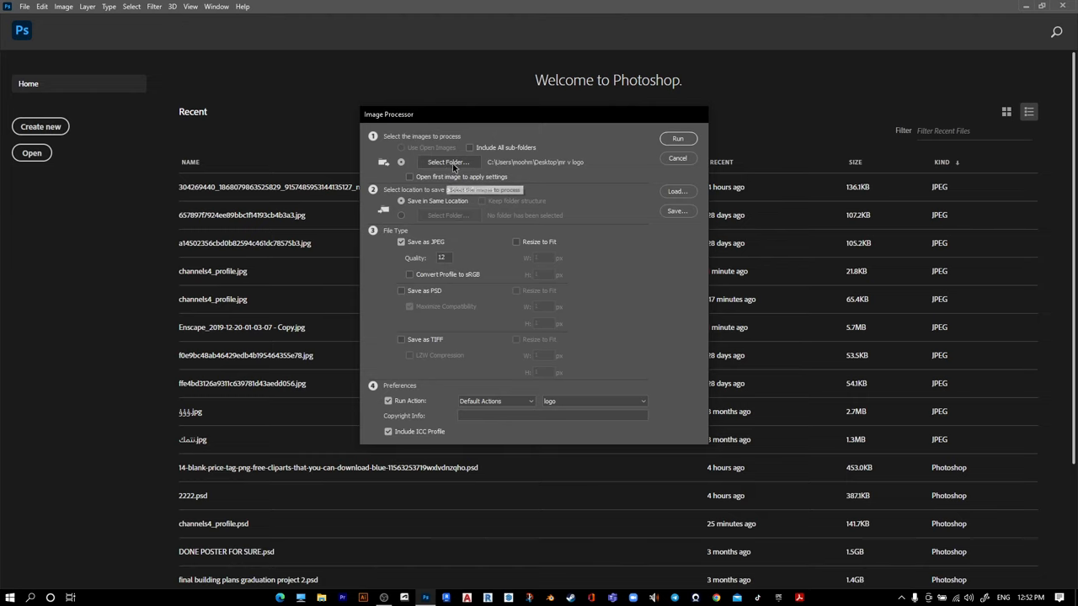
{"action": "left_click", "coordinate": [446, 162]}
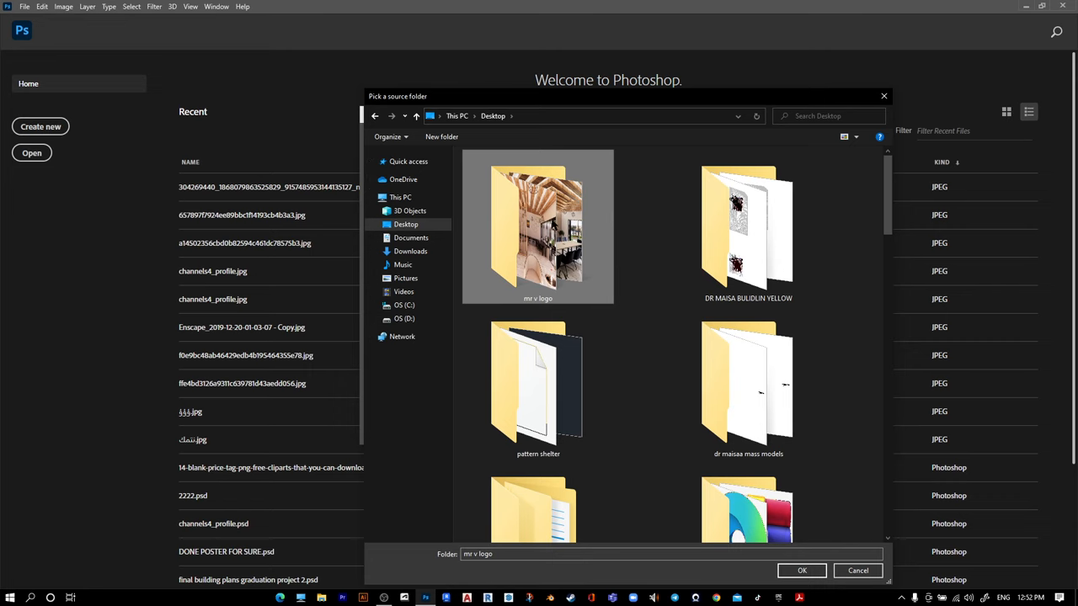
{"action": "double_click", "coordinate": [537, 222]}
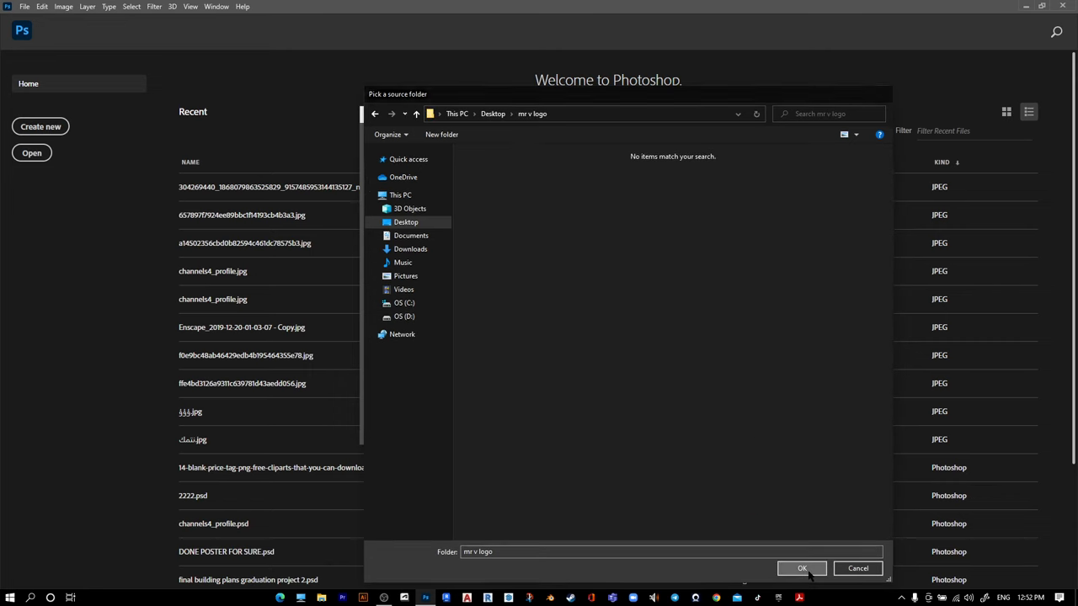
{"action": "left_click", "coordinate": [802, 567]}
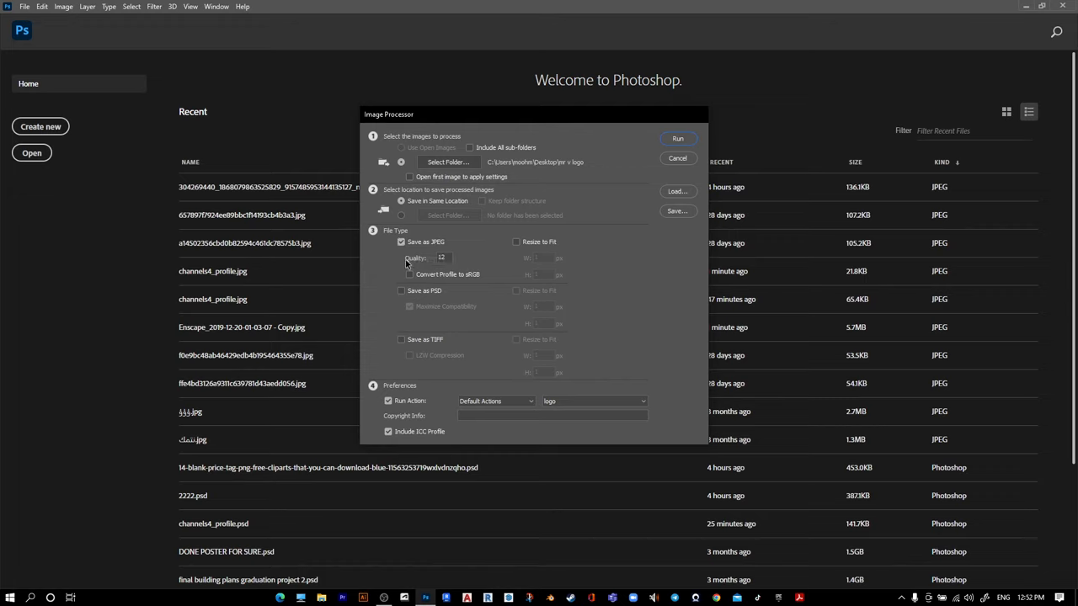
{"action": "mouse_move", "coordinate": [427, 296]}
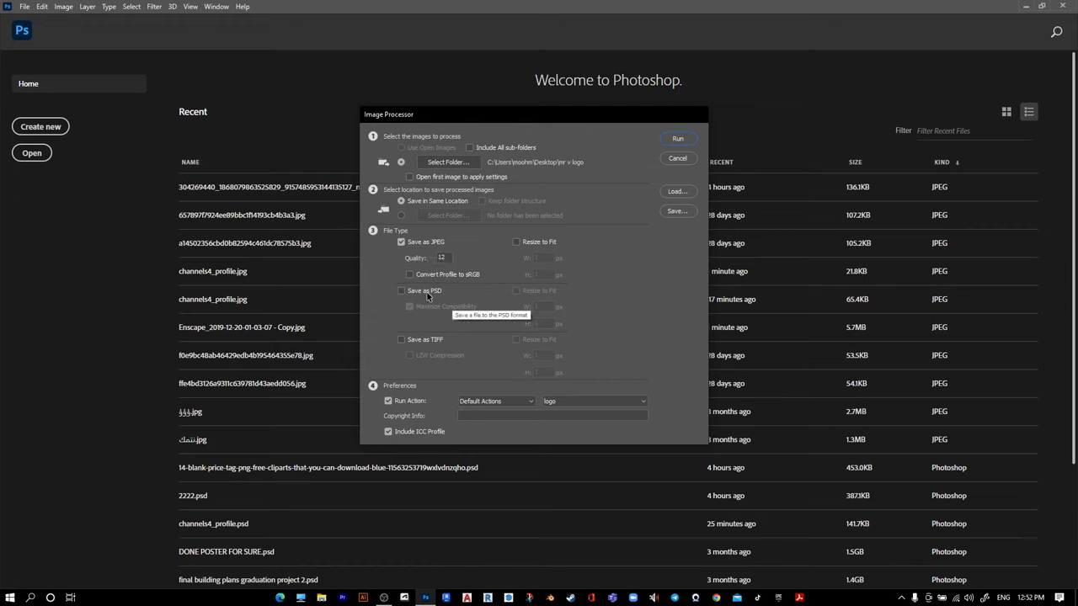
{"action": "mouse_move", "coordinate": [438, 268]}
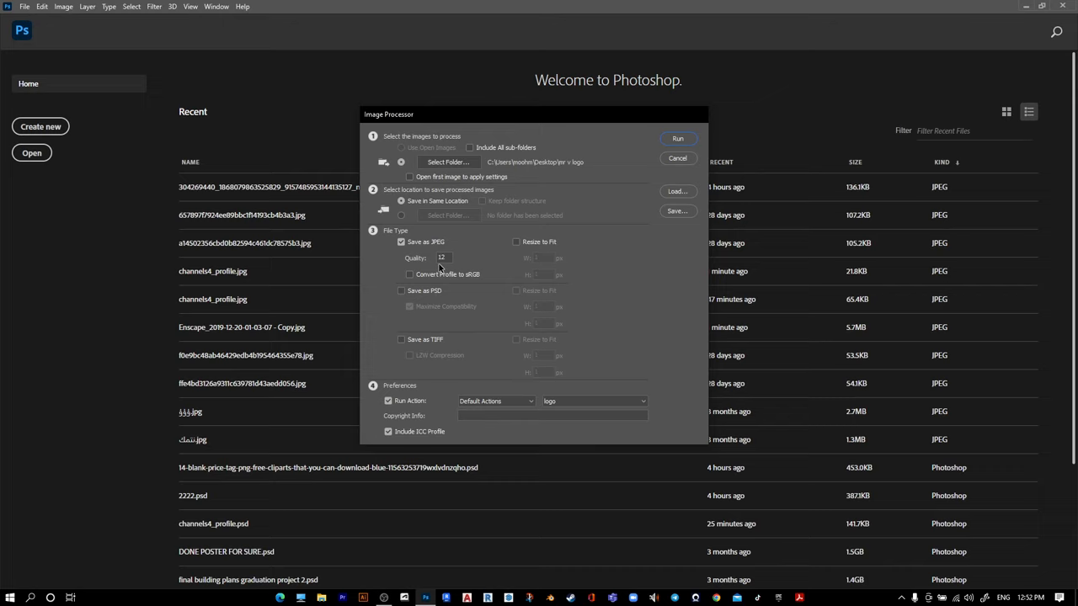
Set JPEG quality, enable Run Action with 'logo 11', and run the batch
{"action": "triple_click", "coordinate": [441, 258]}
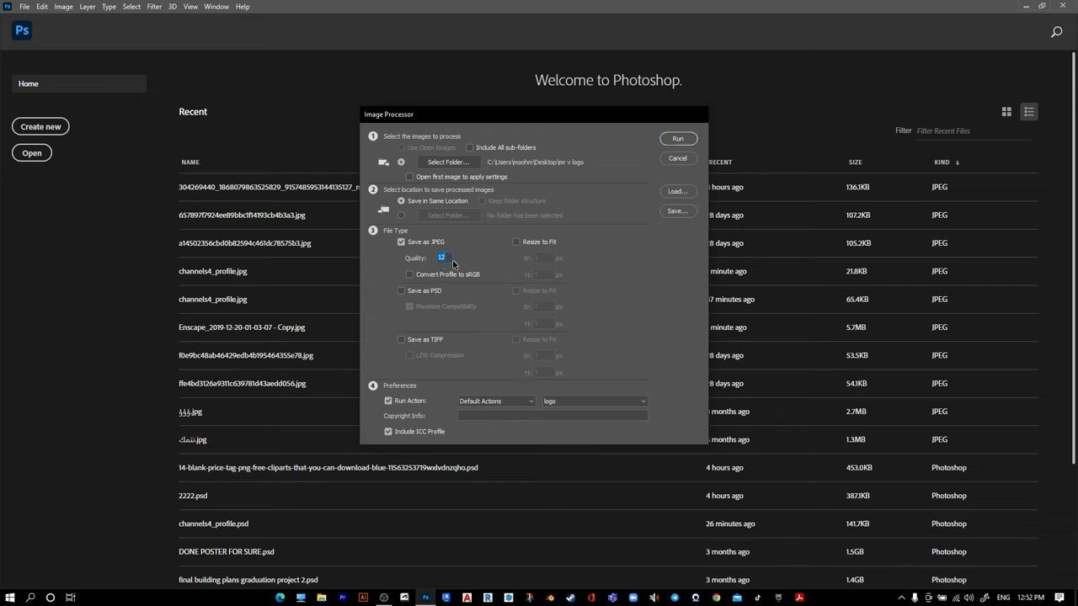
{"action": "mouse_move", "coordinate": [397, 394]}
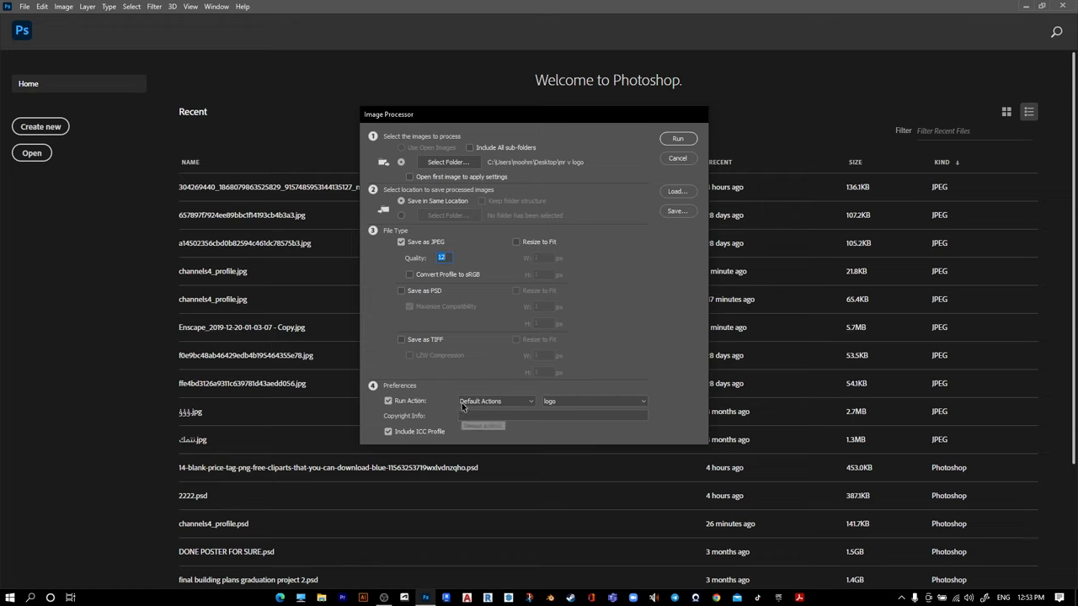
{"action": "left_click", "coordinate": [387, 400]}
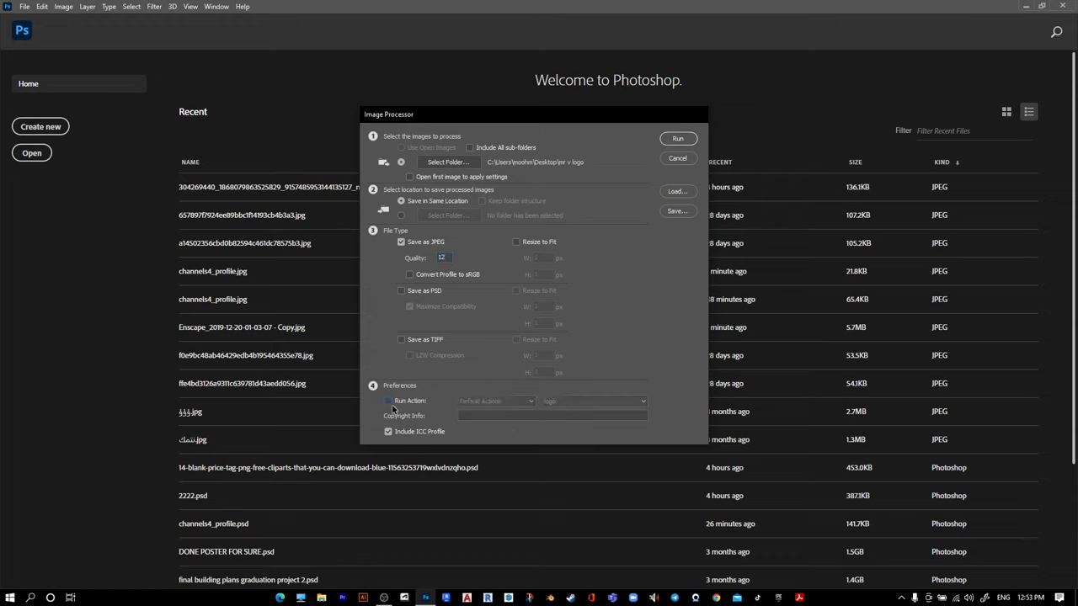
{"action": "left_click", "coordinate": [387, 401]}
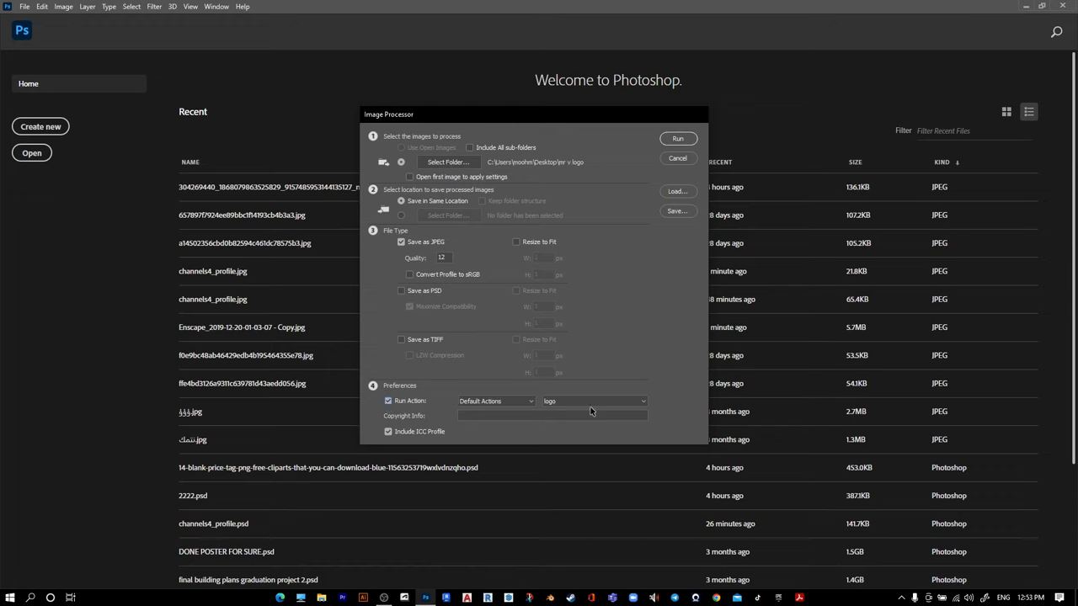
{"action": "left_click", "coordinate": [593, 401]}
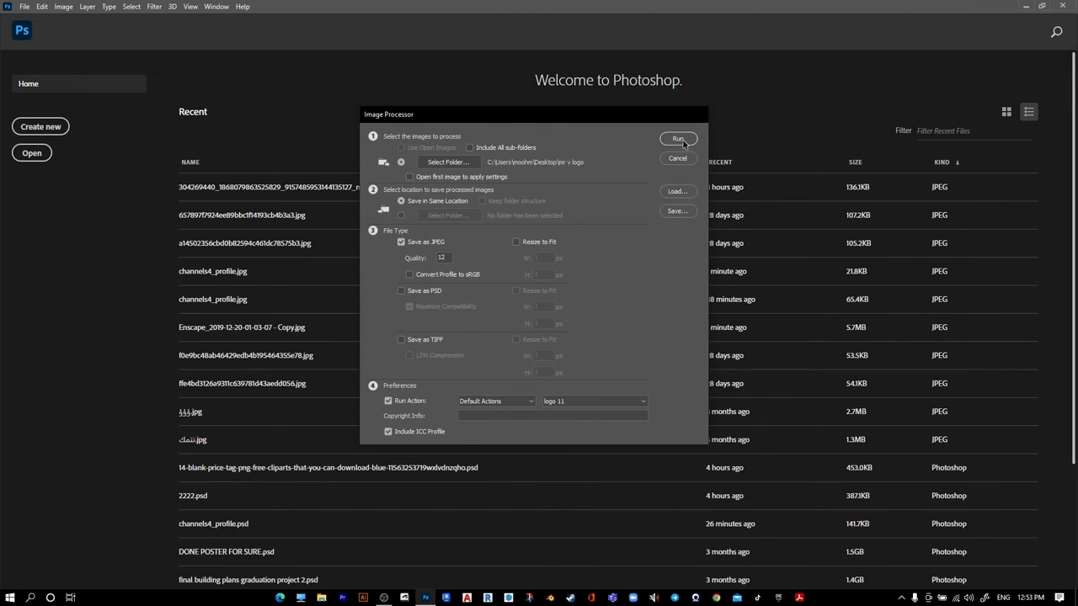
{"action": "left_click", "coordinate": [677, 138]}
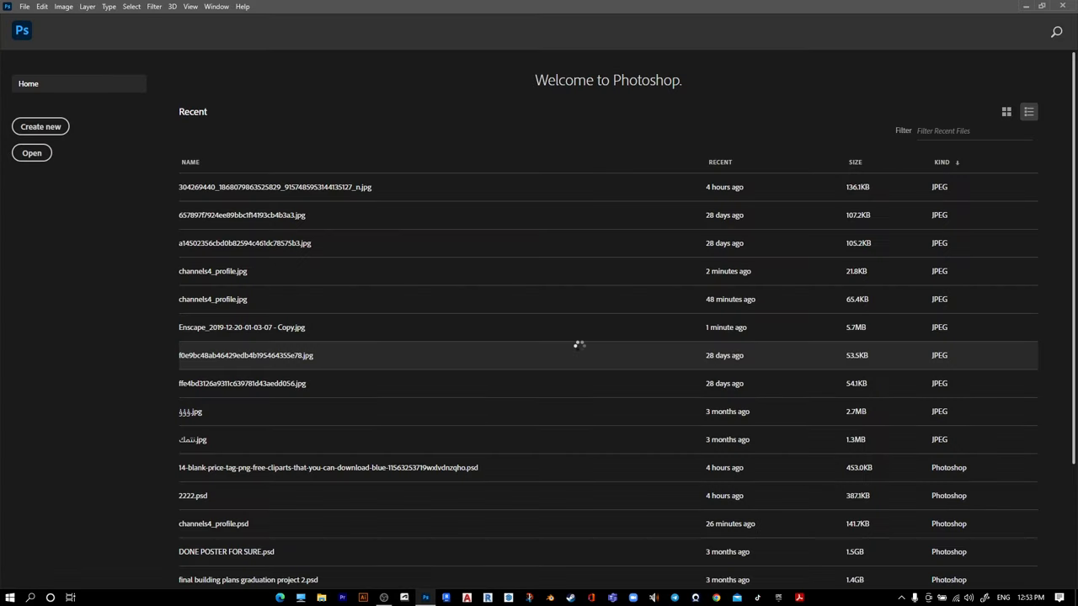
Browse the JPEG output folder and preview the first watermarked render full-size
{"action": "double_click", "coordinate": [242, 326]}
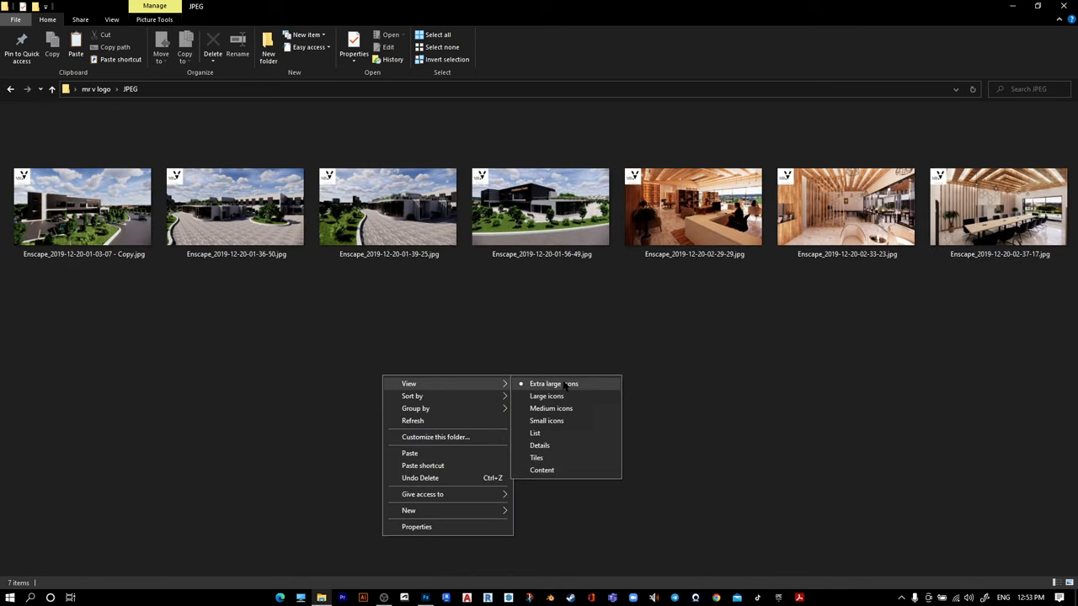
{"action": "double_click", "coordinate": [83, 205]}
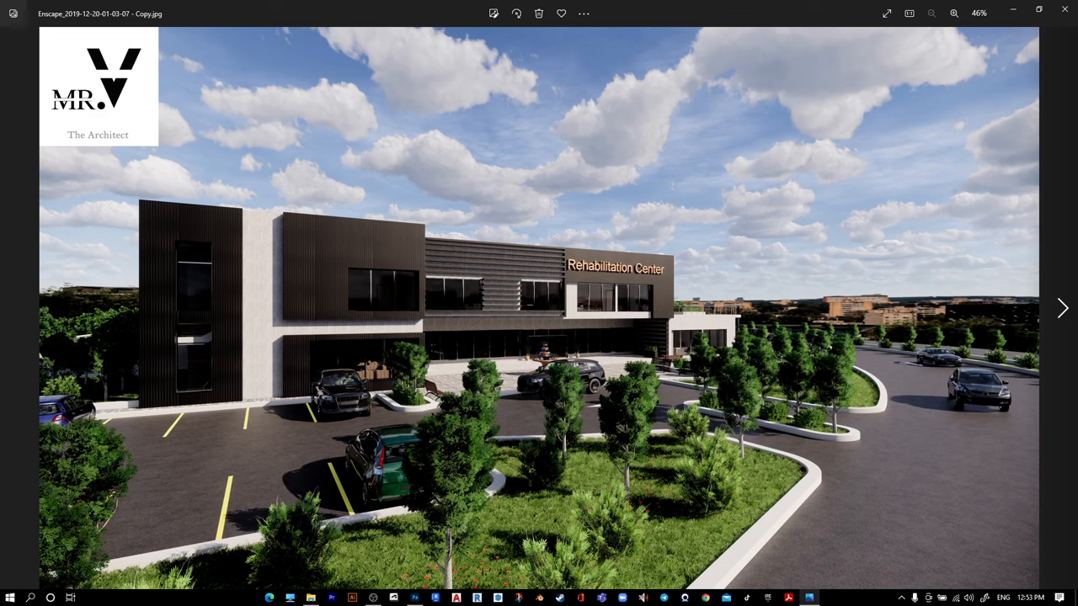